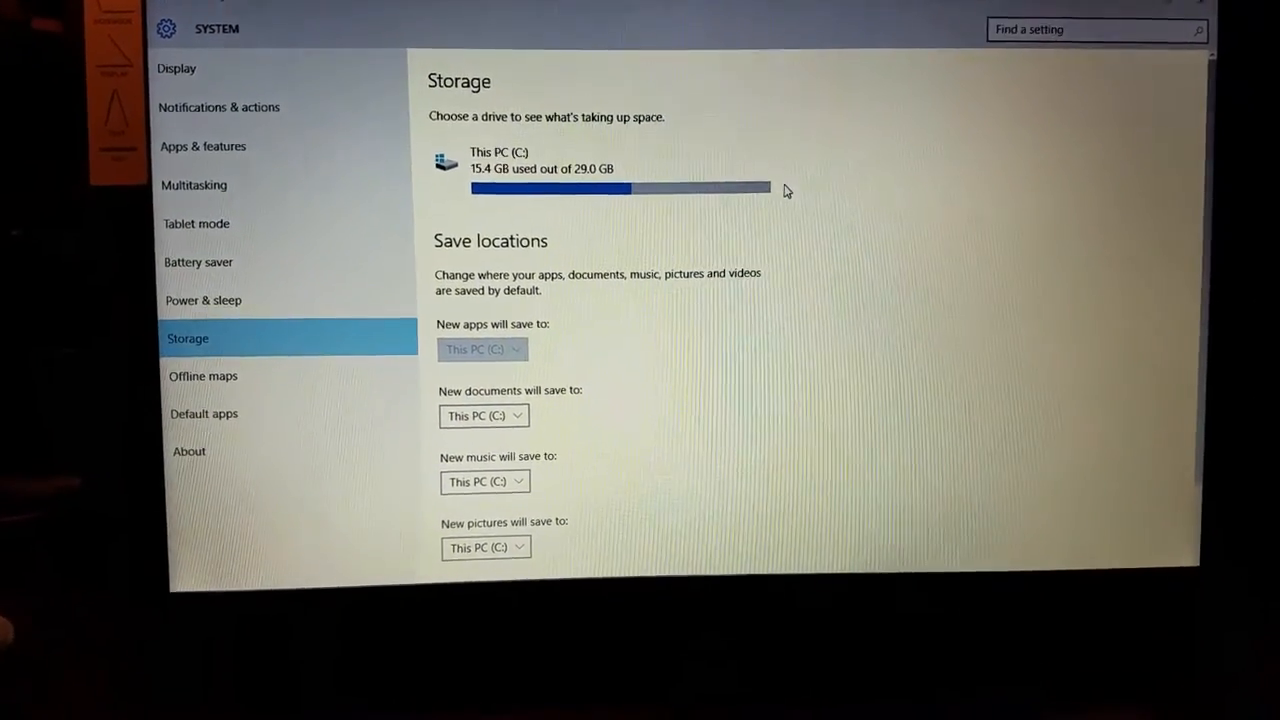
scroll(down, 3)
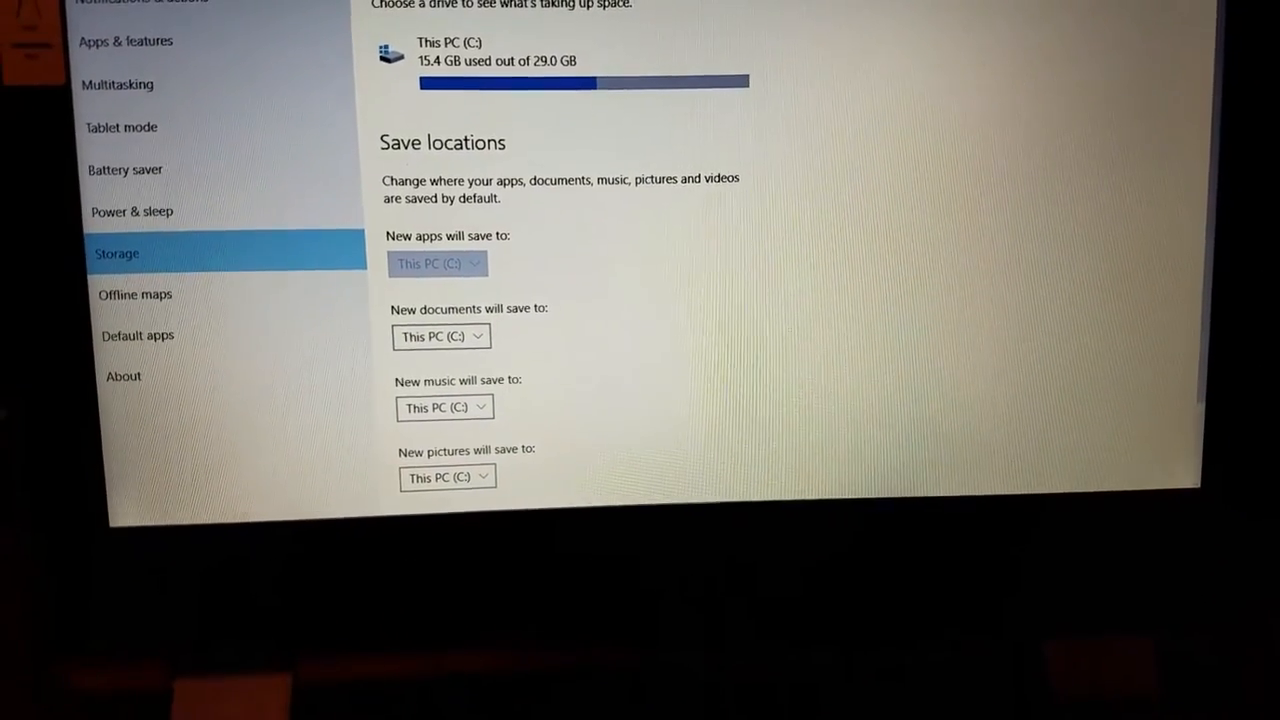